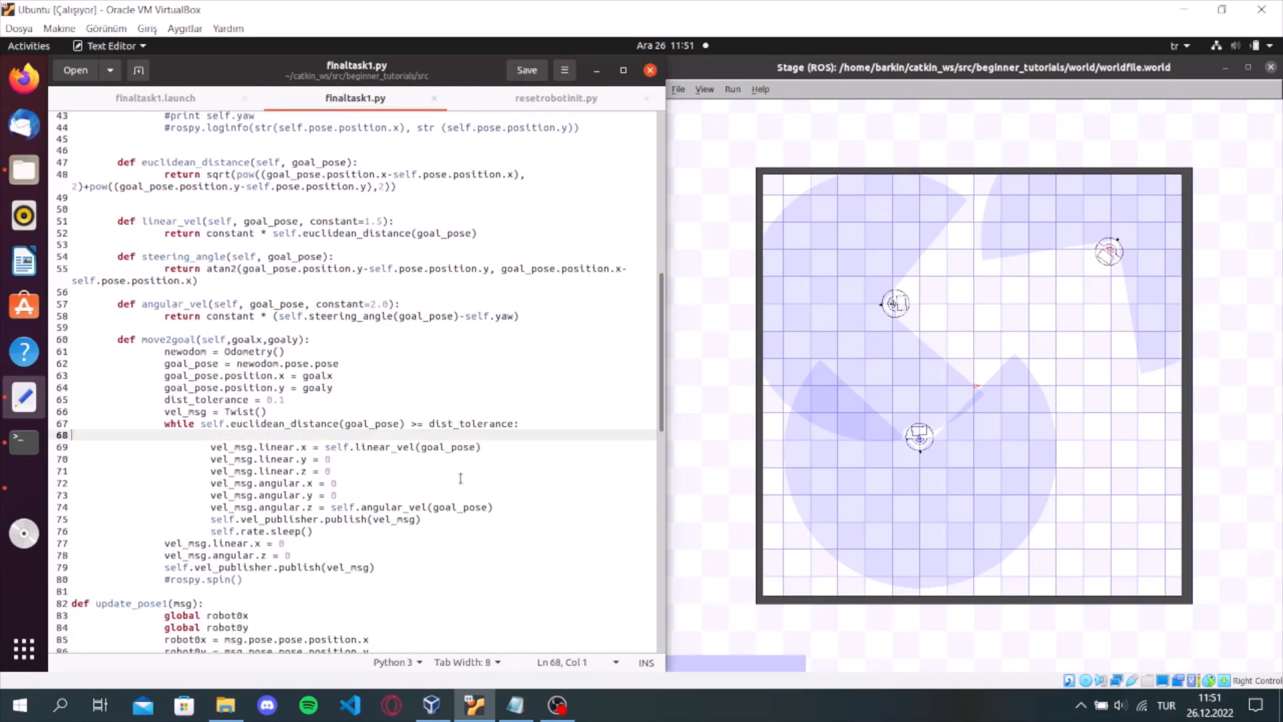
# Scroll finaltask1.py down to the try block where robots move to each other's start positions
pyautogui.scroll(-3)
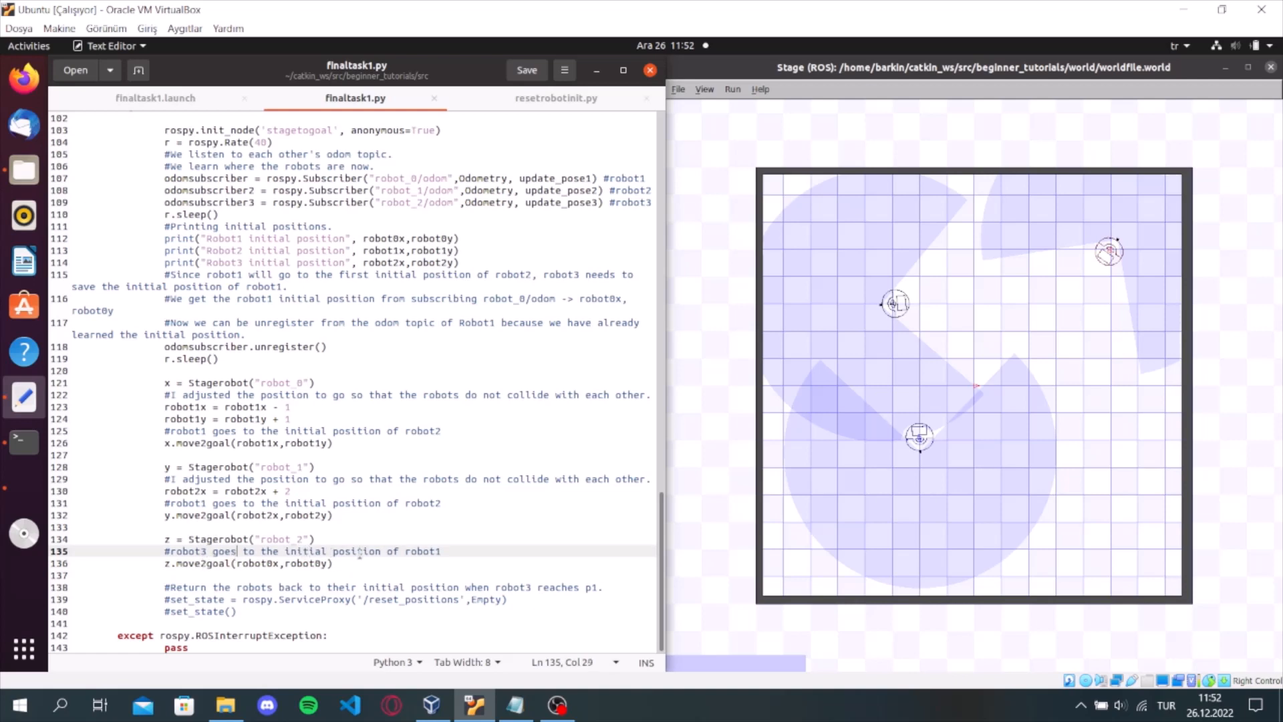
pyautogui.click(554, 98)
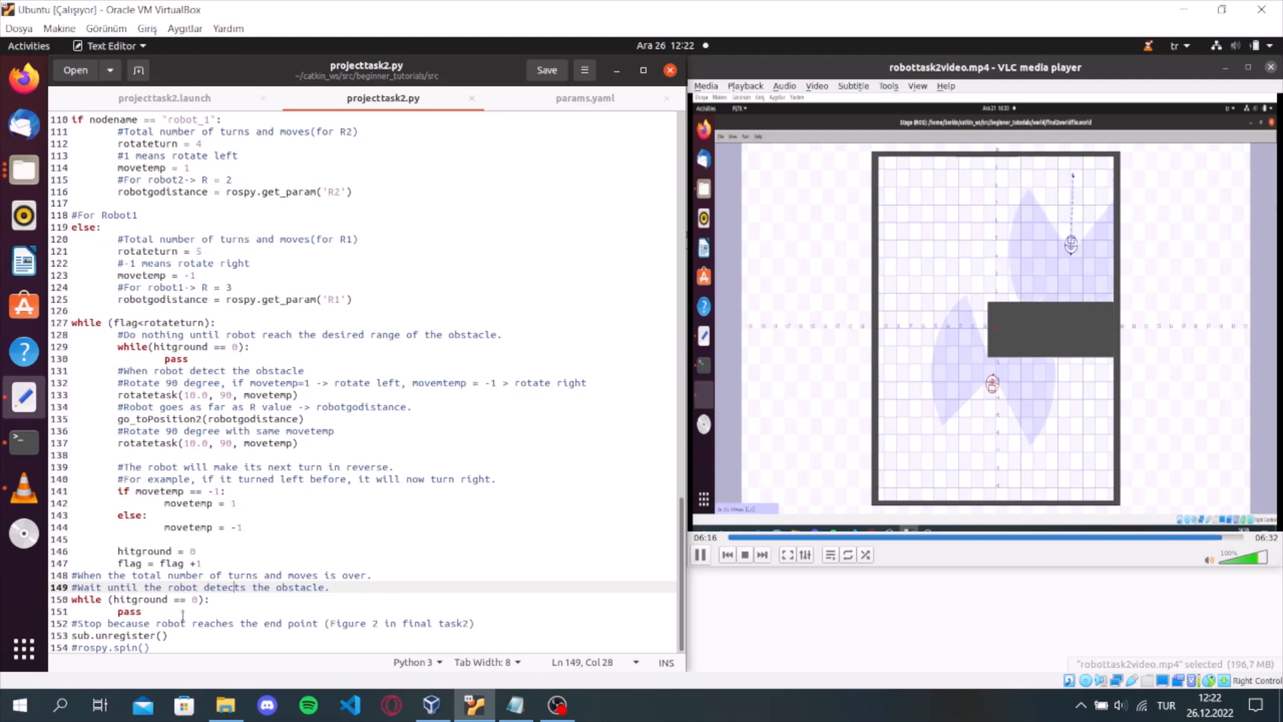
# Review the R1 and R2 values in params.yaml, then view projecttask2.launch
pyautogui.click(584, 98)
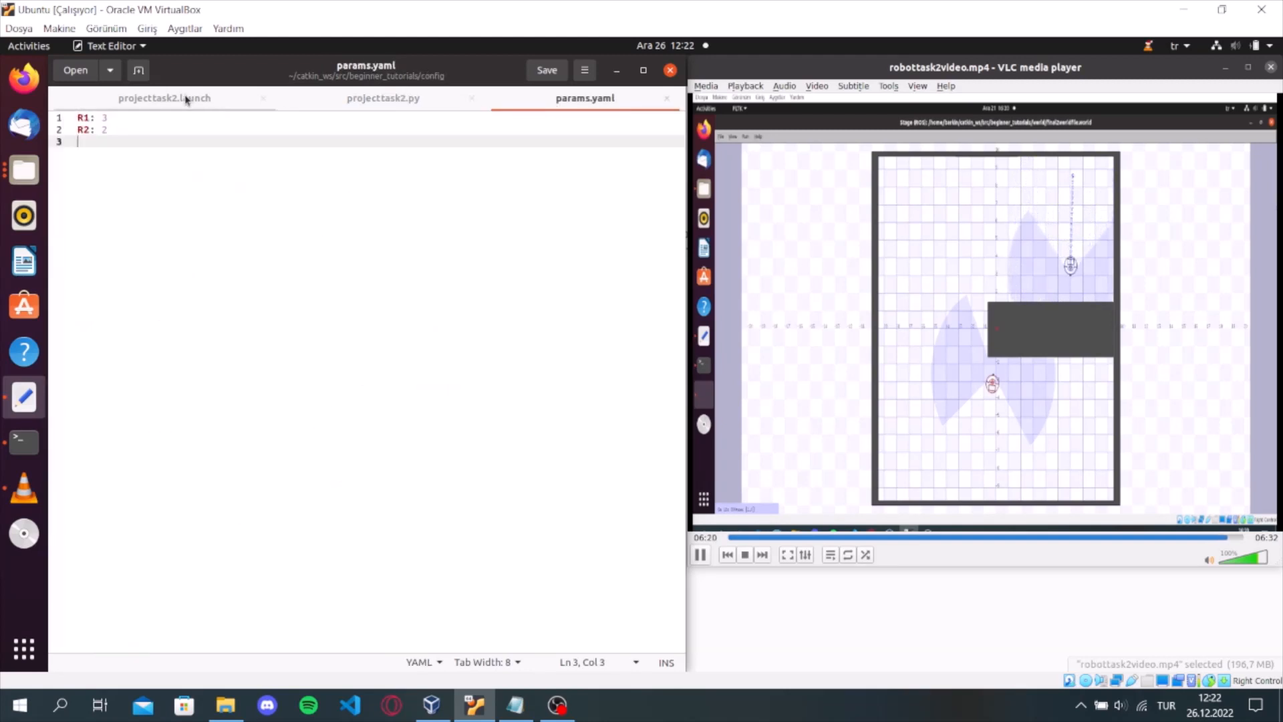
pyautogui.click(164, 98)
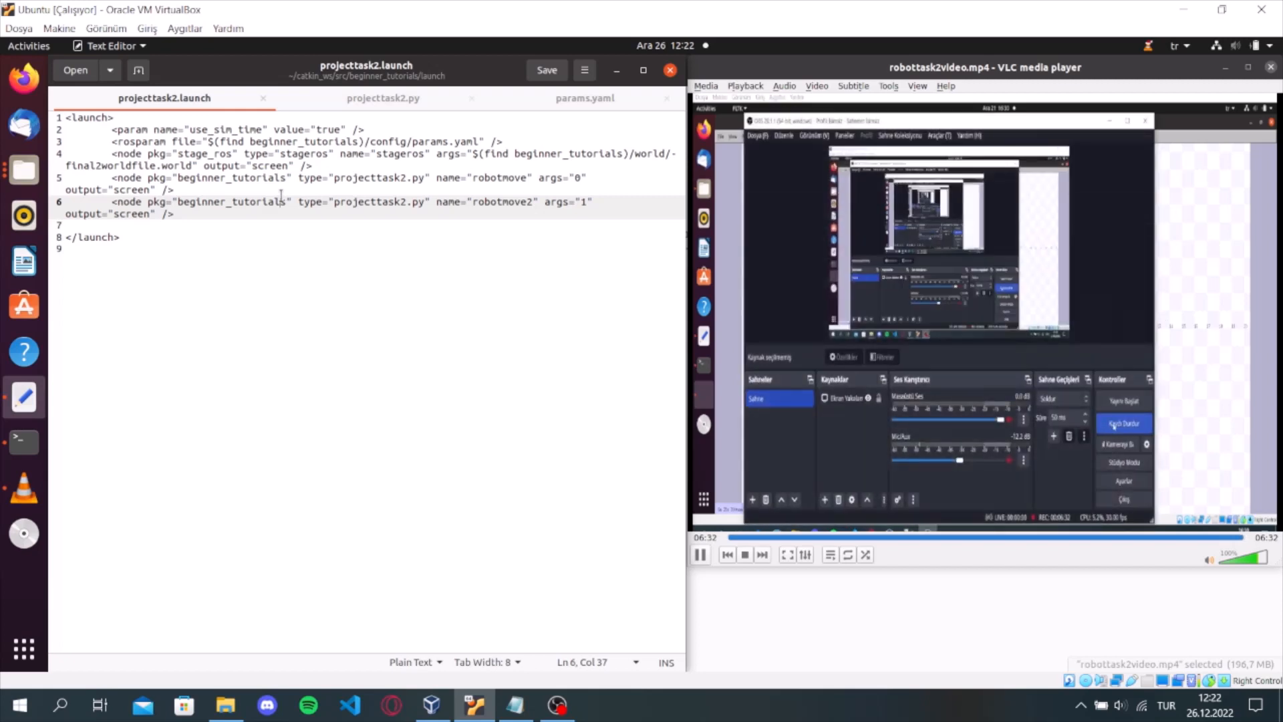